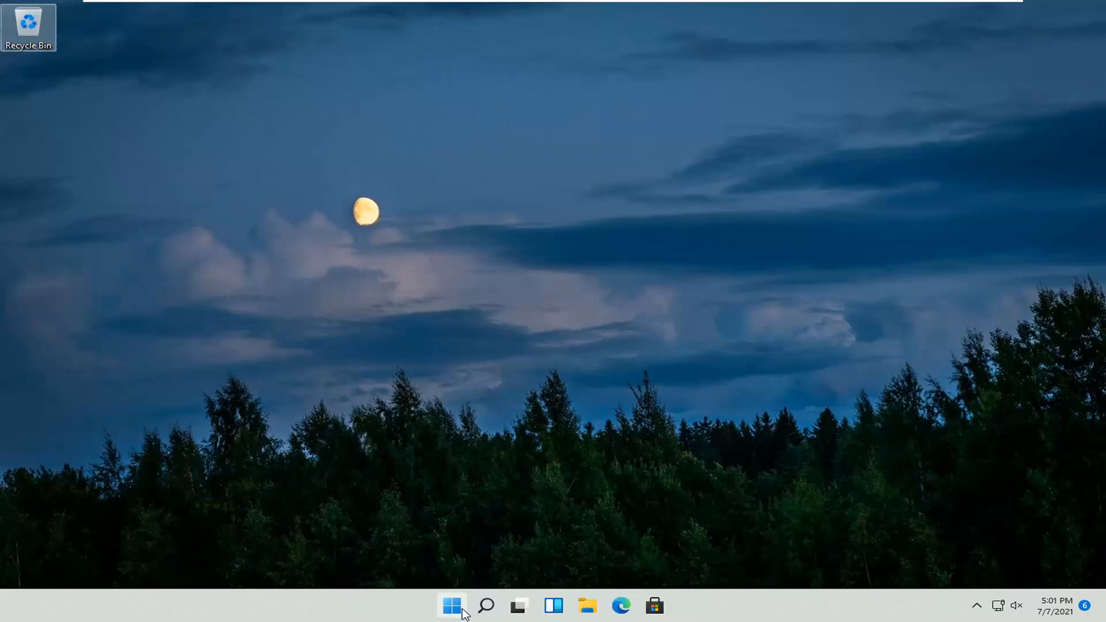
Bring up the Start button's quick link menu to reach Settings
right_click(452, 605)
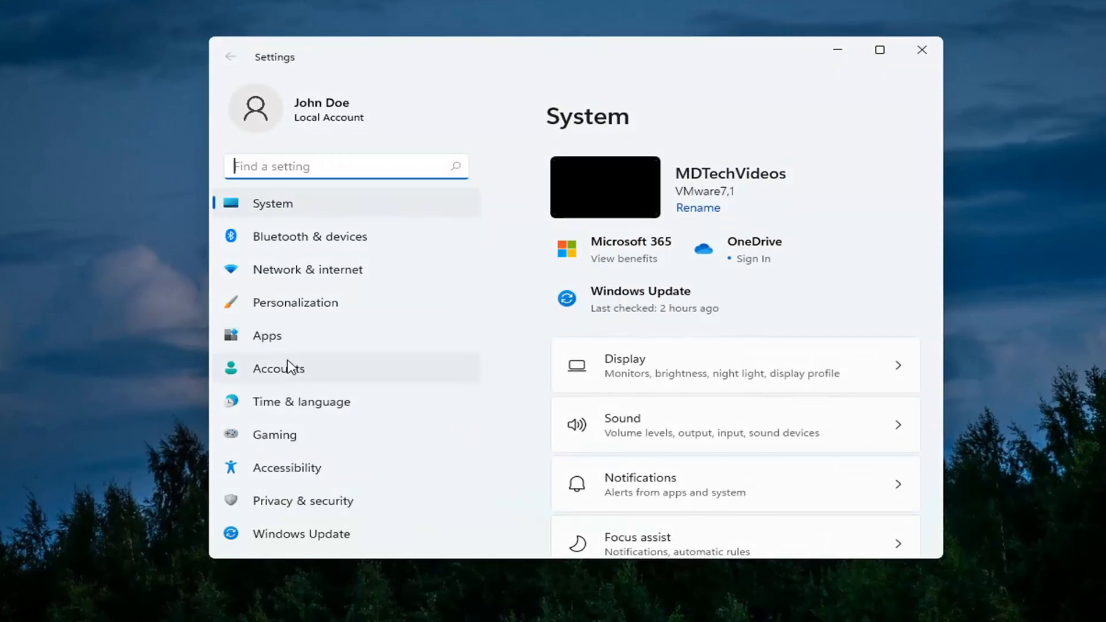
Go to Apps > Offline maps in the Settings sidebar
click(267, 335)
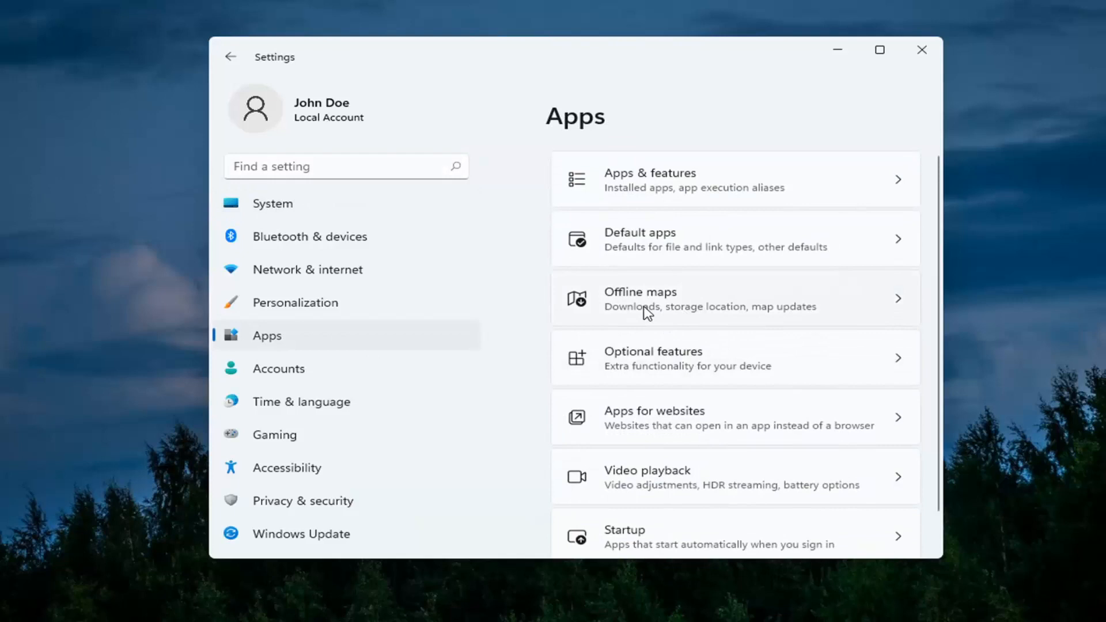
click(706, 297)
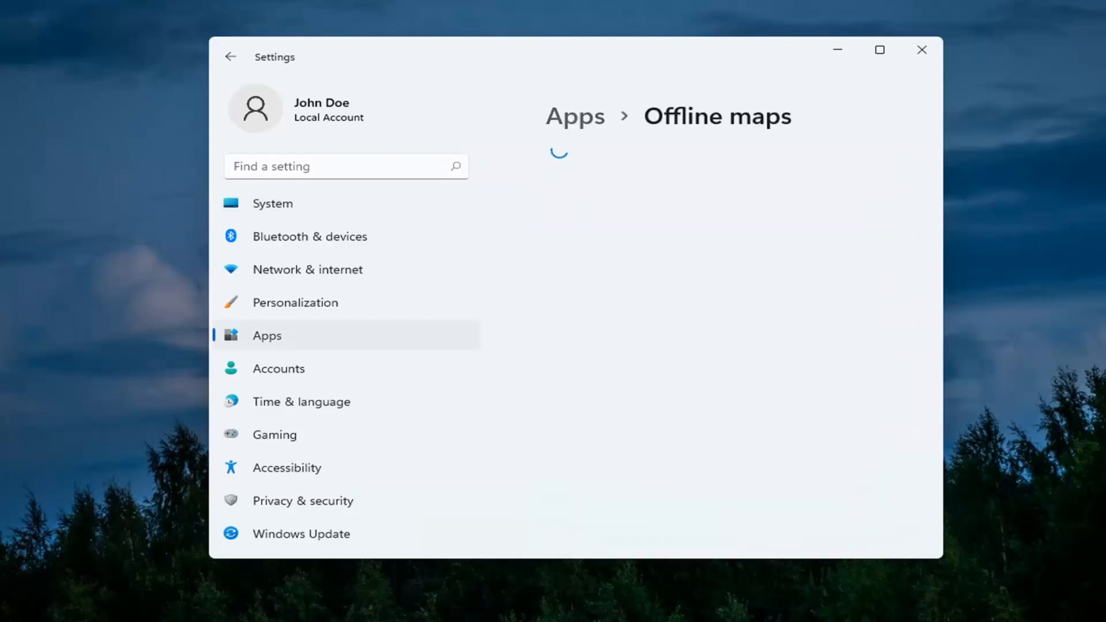
mouse_move(715, 370)
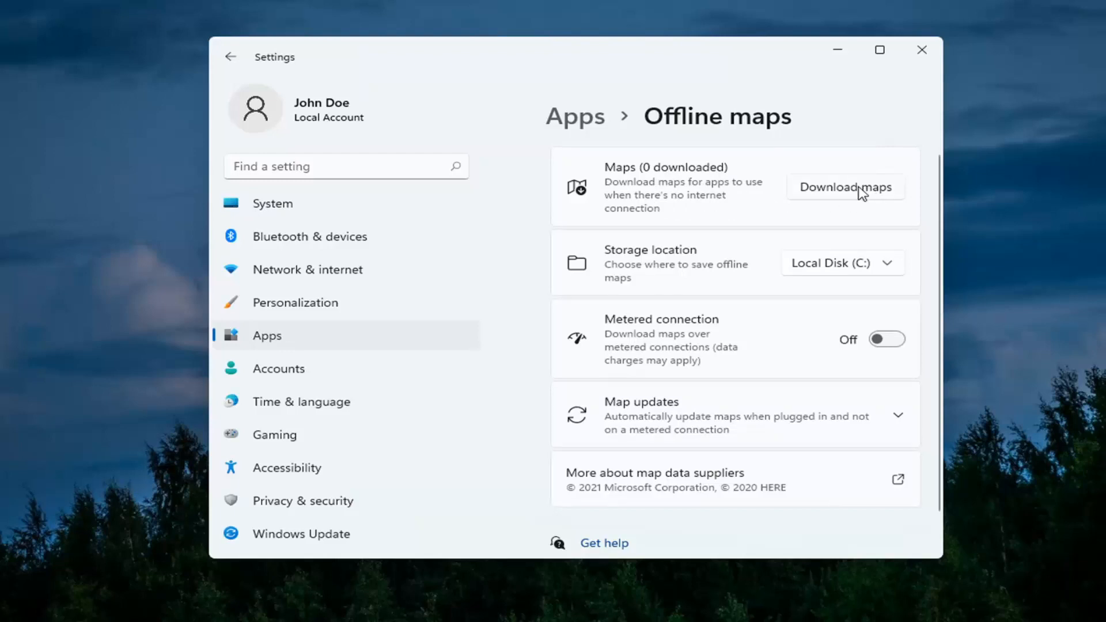
From Download maps, expand Asia and download the Brunei map
click(845, 186)
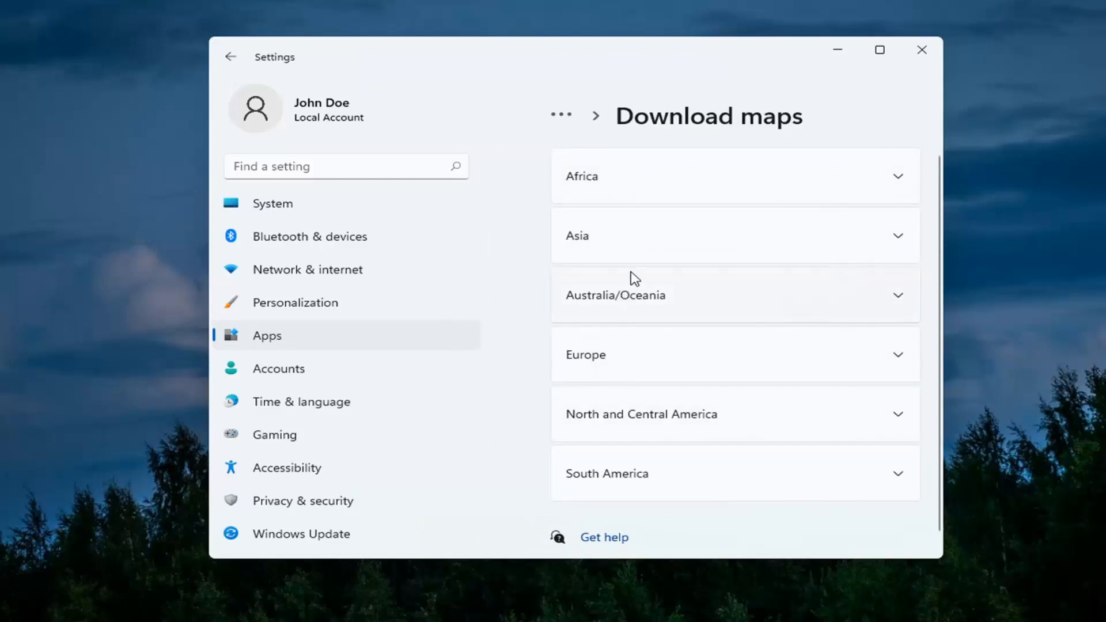
click(734, 235)
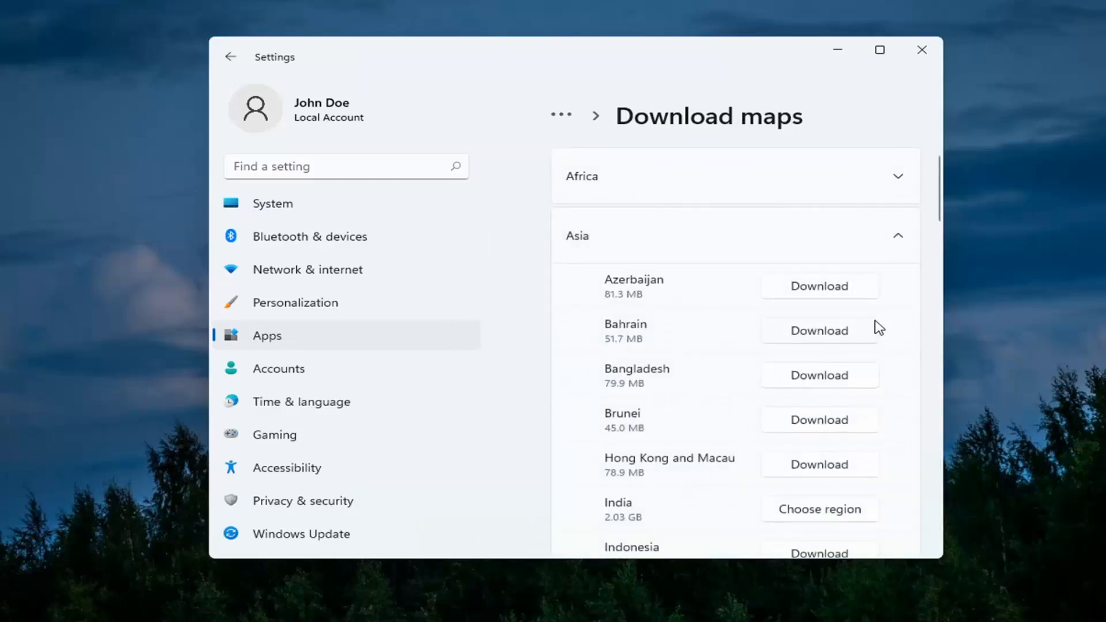
mouse_move(652, 383)
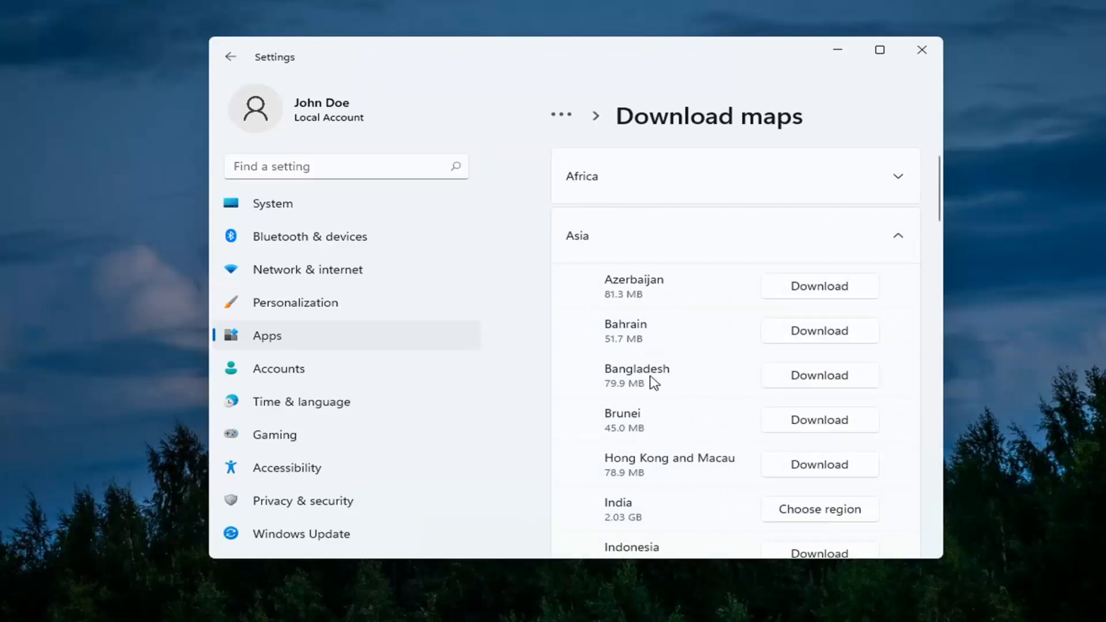
mouse_move(667, 408)
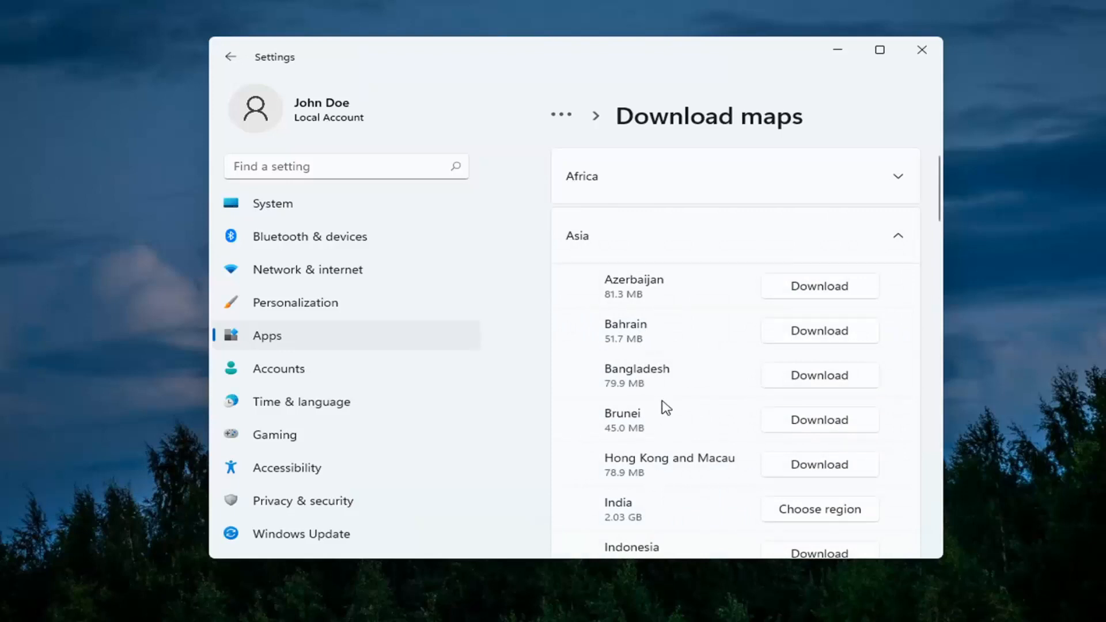
scroll(down, 3)
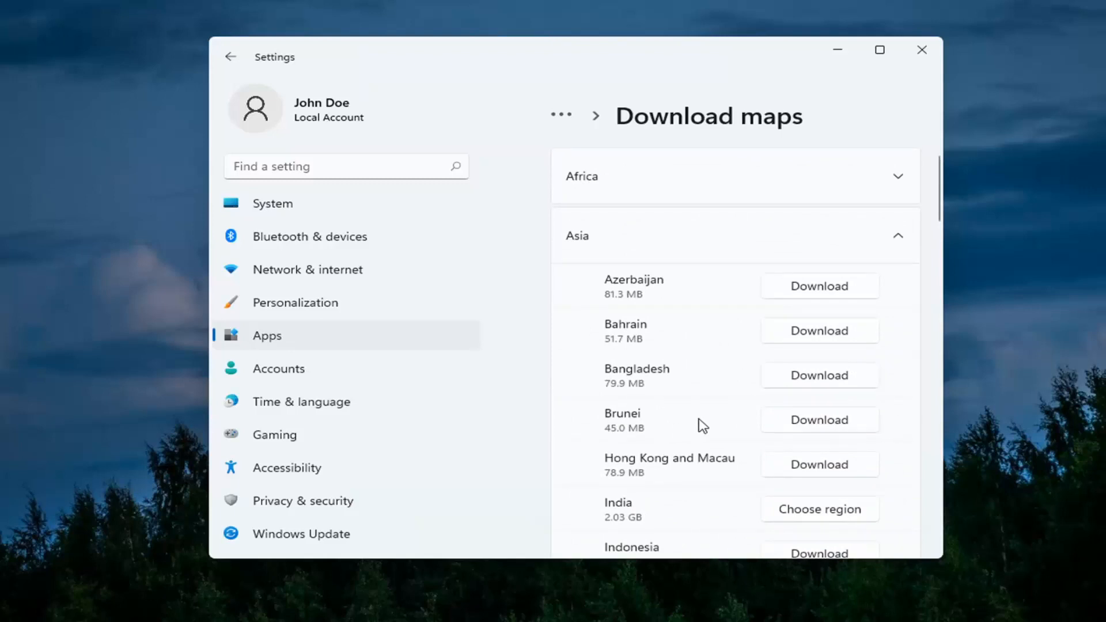
mouse_move(810, 426)
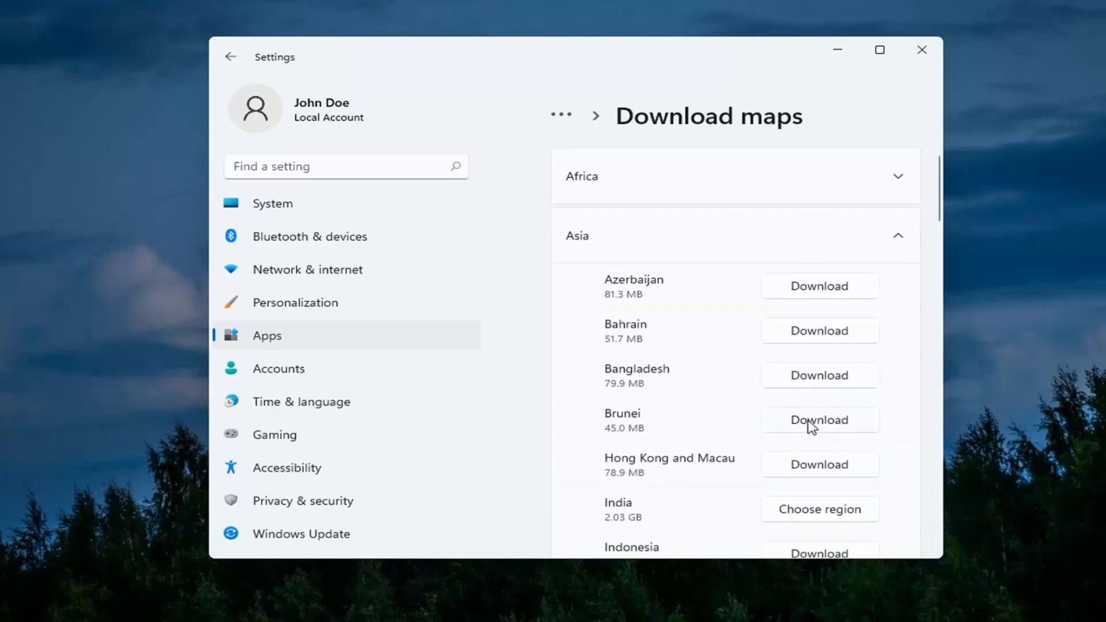
click(819, 419)
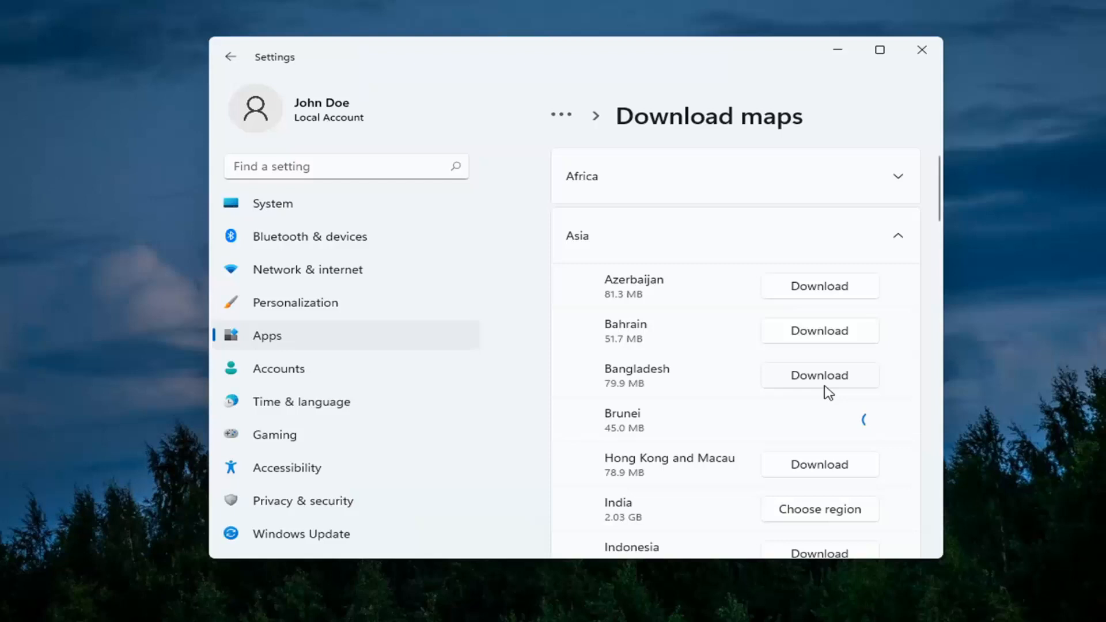
Wait for the download, then expand Maps (1 downloaded) to show Brunei
scroll(down, 3)
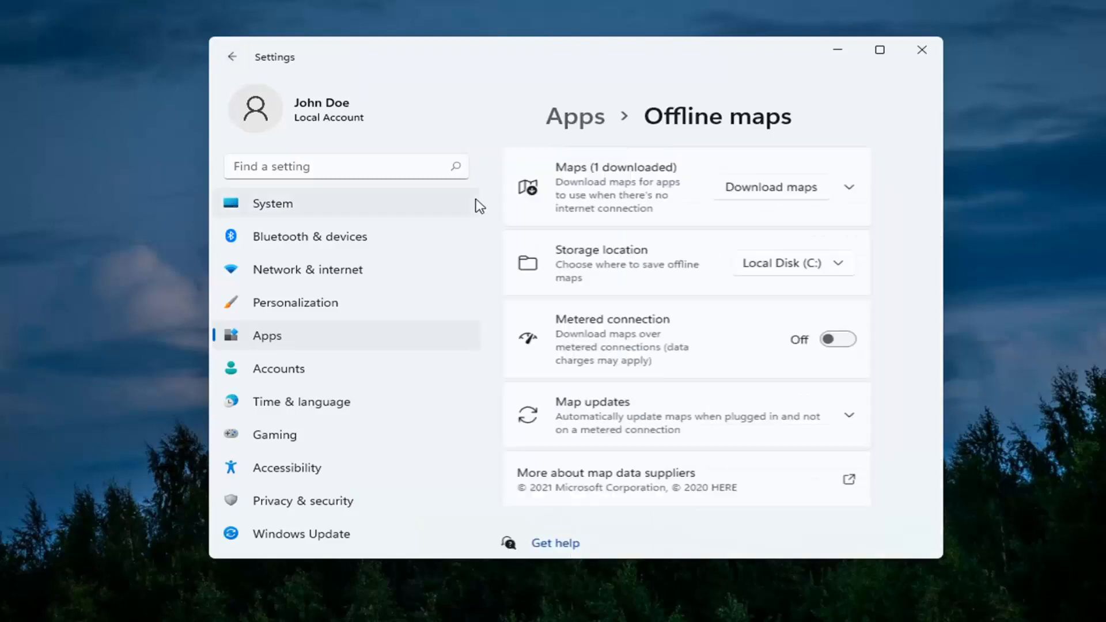
click(850, 187)
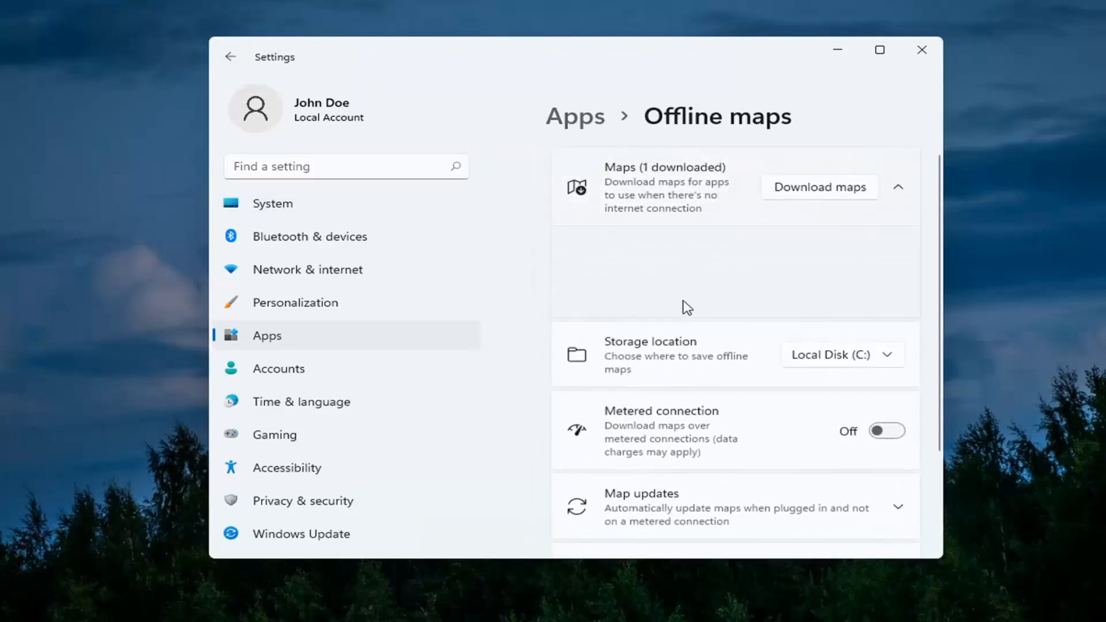